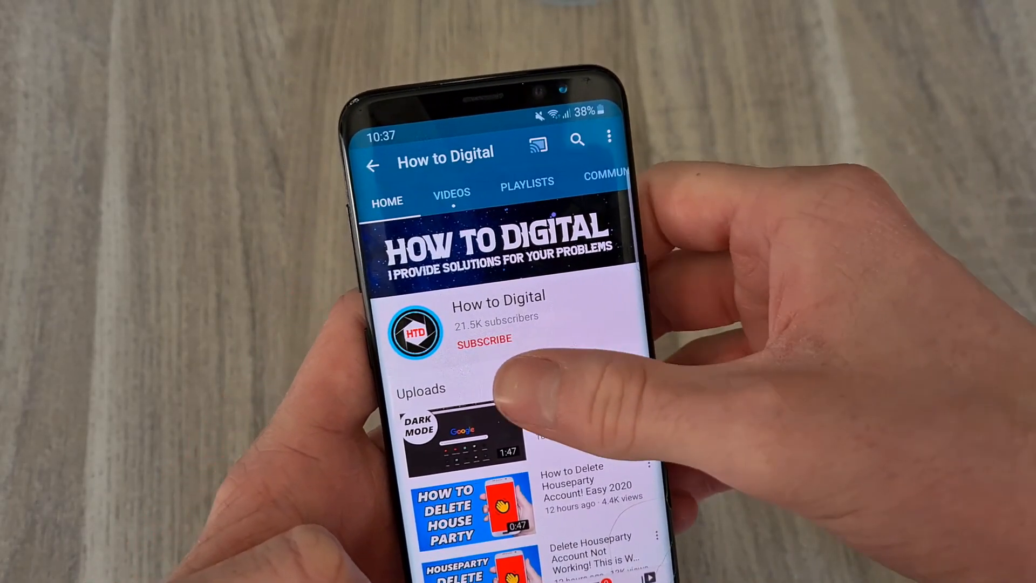
# Subscribe to How to Digital from its channel page's red SUBSCRIBE button
pyautogui.click(484, 338)
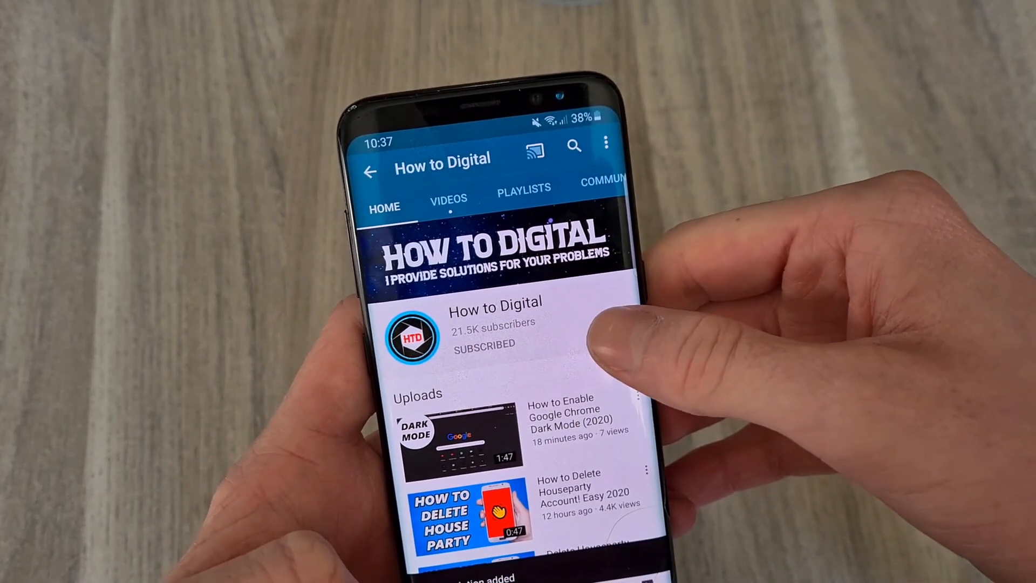